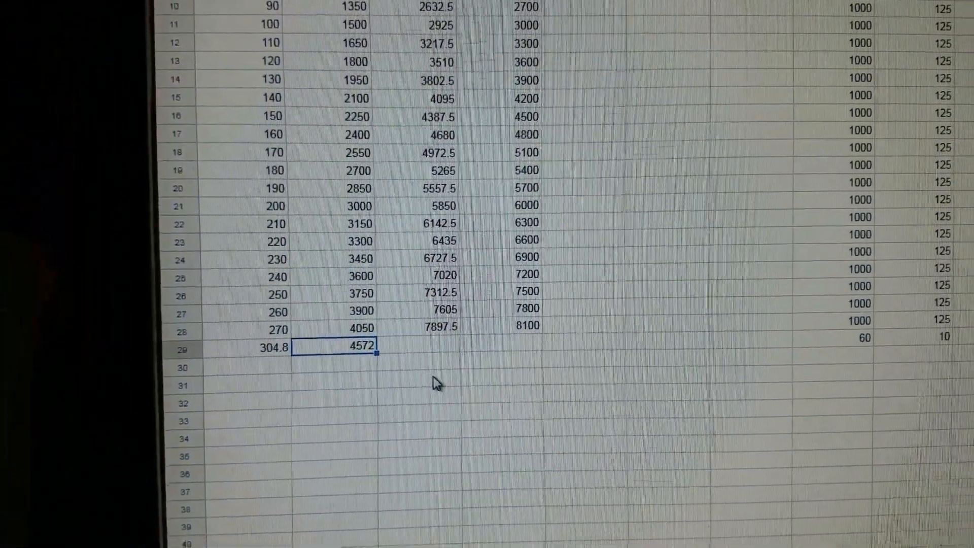
scroll(up, 3)
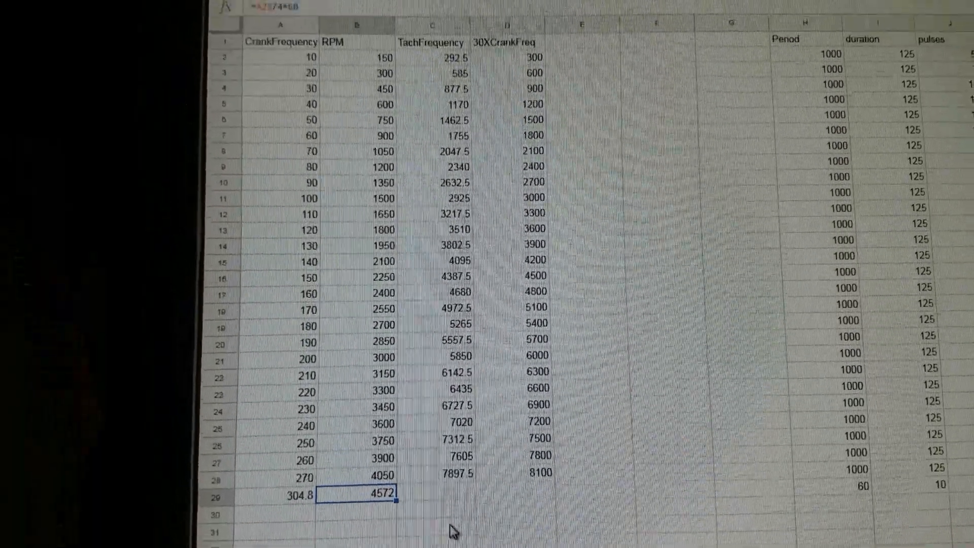
scroll(down, 3)
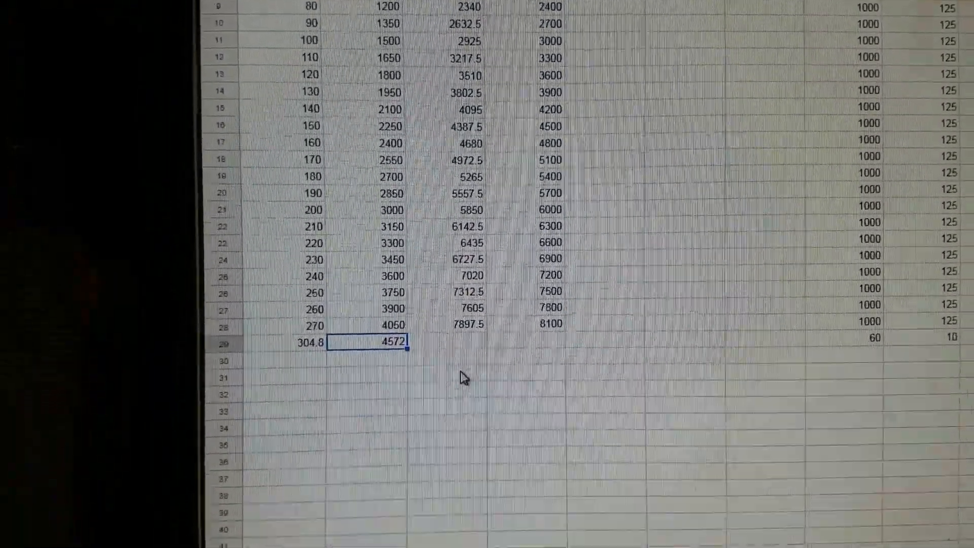
scroll(down, 3)
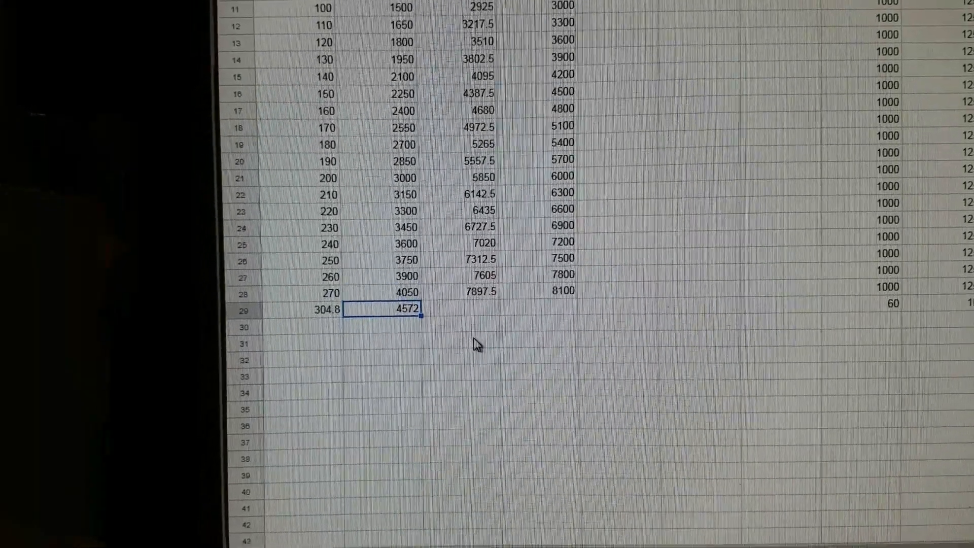